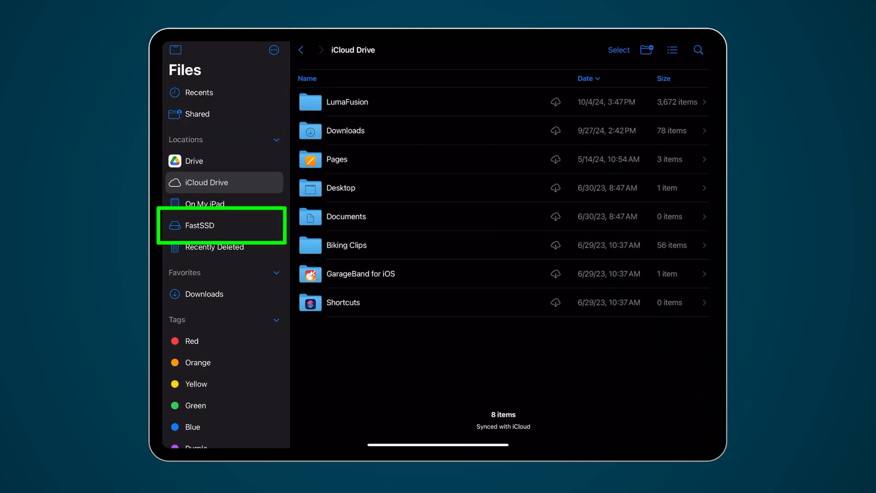
# Step: Bring up the FastSSD drive's action menu from the Locations sidebar
pyautogui.rightClick(206, 226)
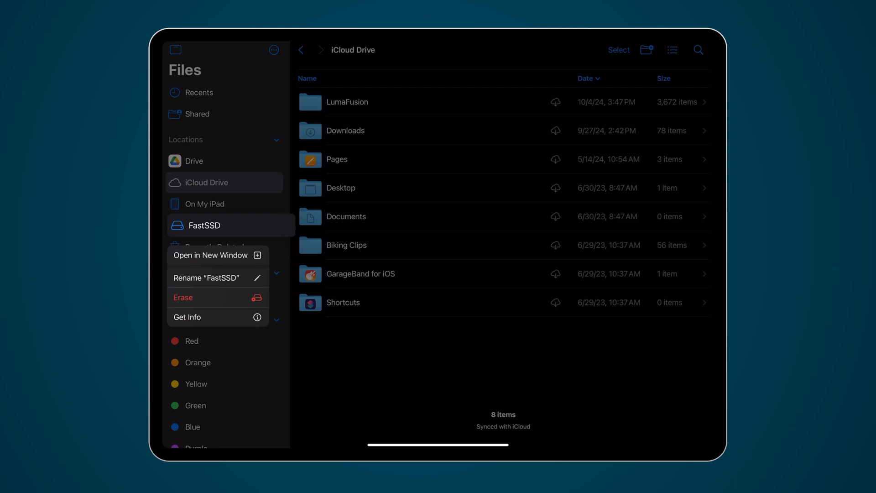
# Step: Start erasing FastSSD as LumaFusionProjectsSSD in APFS format, reaching the final erase warning
pyautogui.click(182, 298)
pyautogui.write('LumaFusionProjectsSSD')
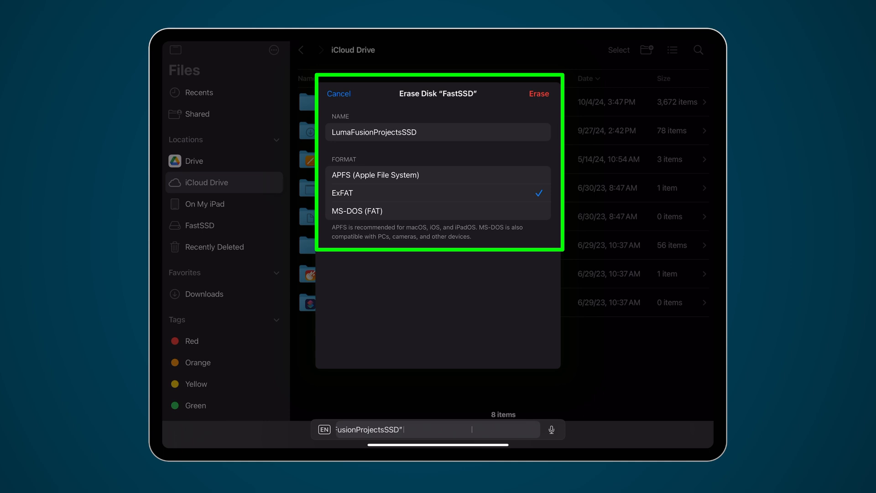
pyautogui.click(375, 174)
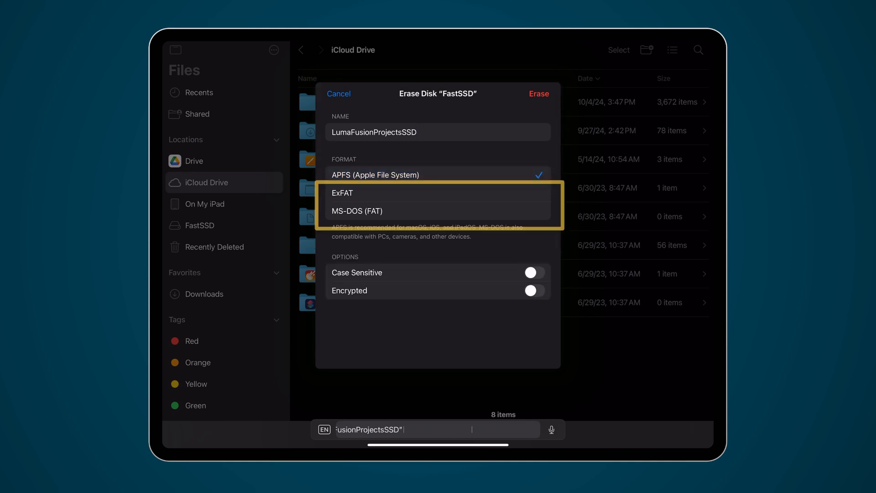
pyautogui.click(538, 102)
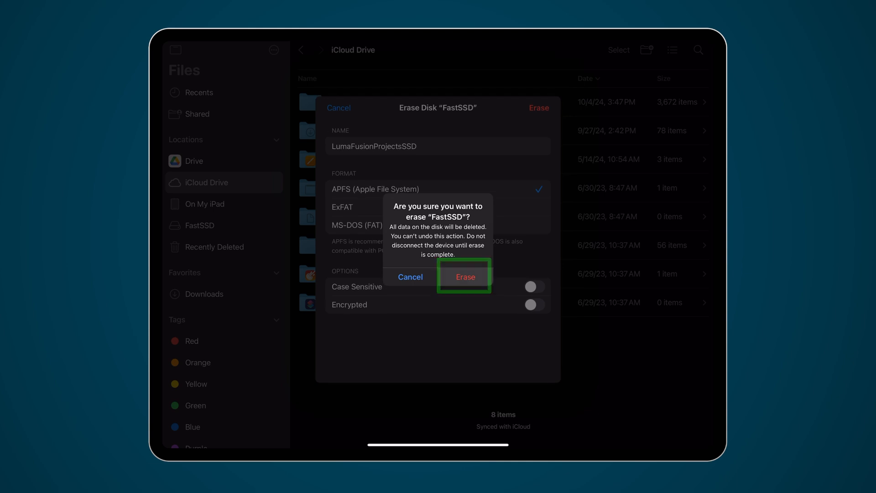
pyautogui.click(465, 277)
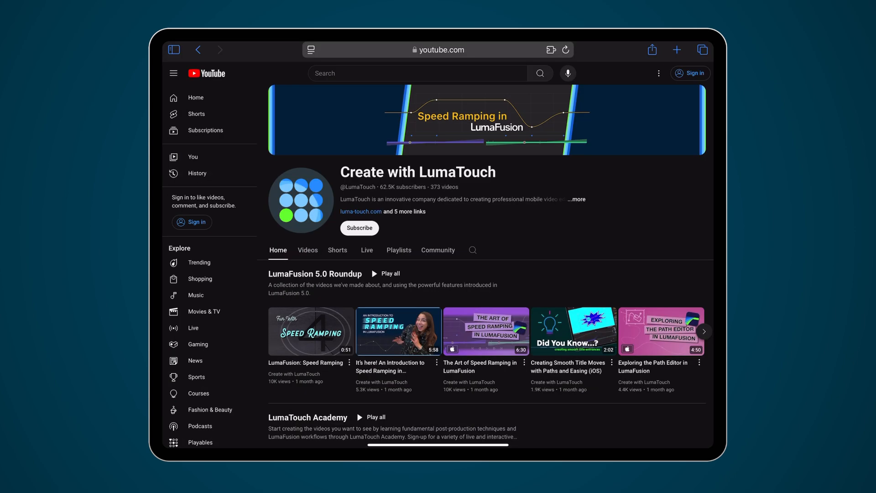
pyautogui.scroll(-3)
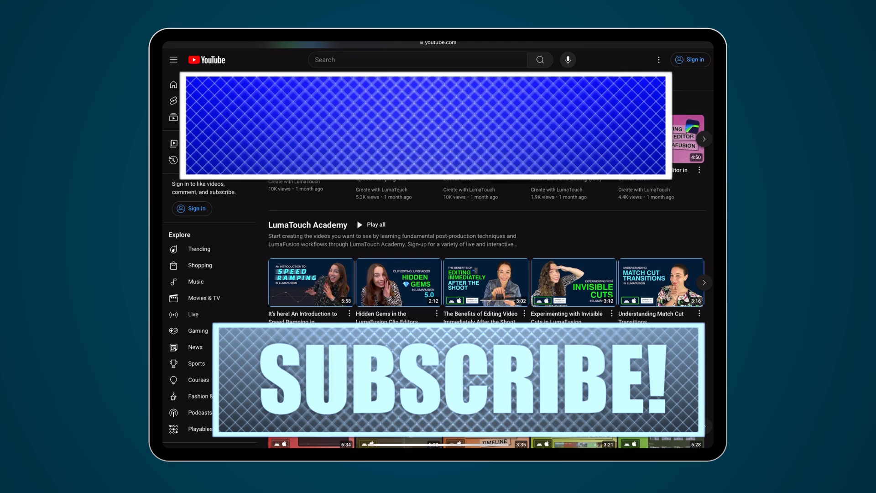